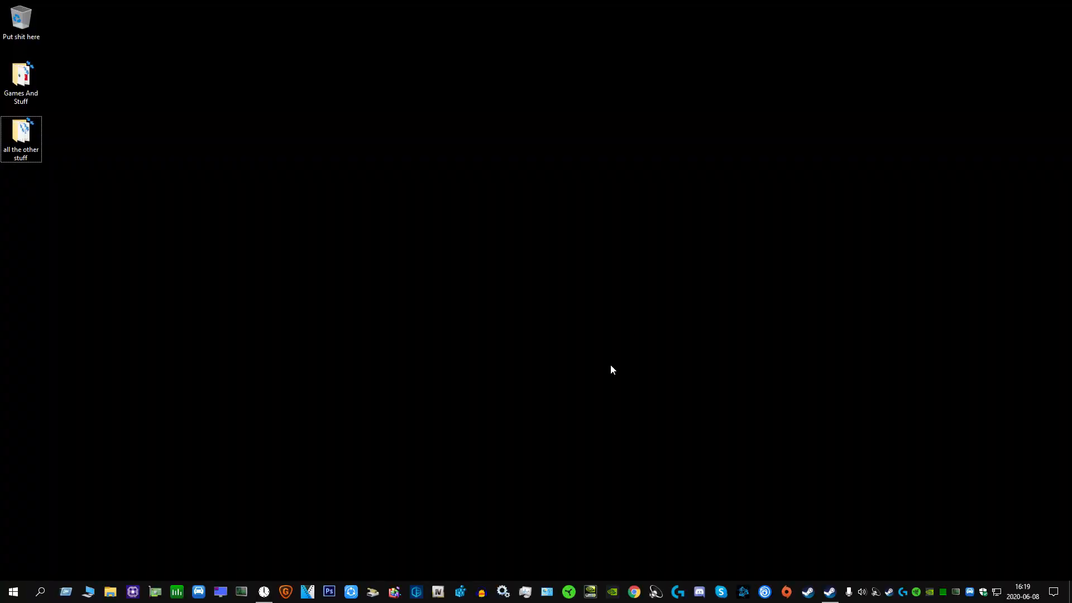
mouse_move(561, 394)
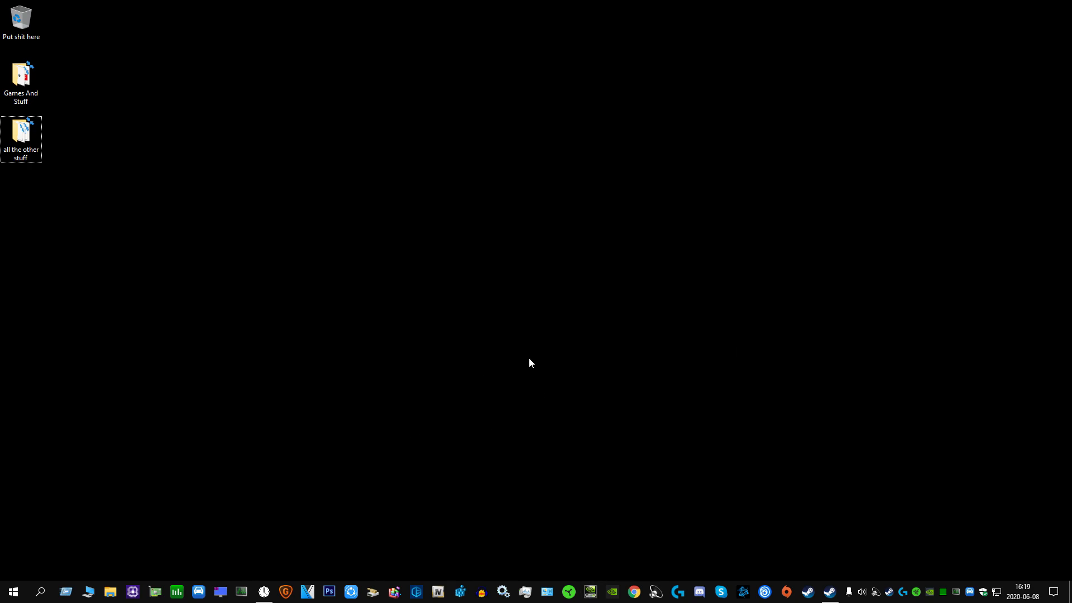
mouse_move(12, 591)
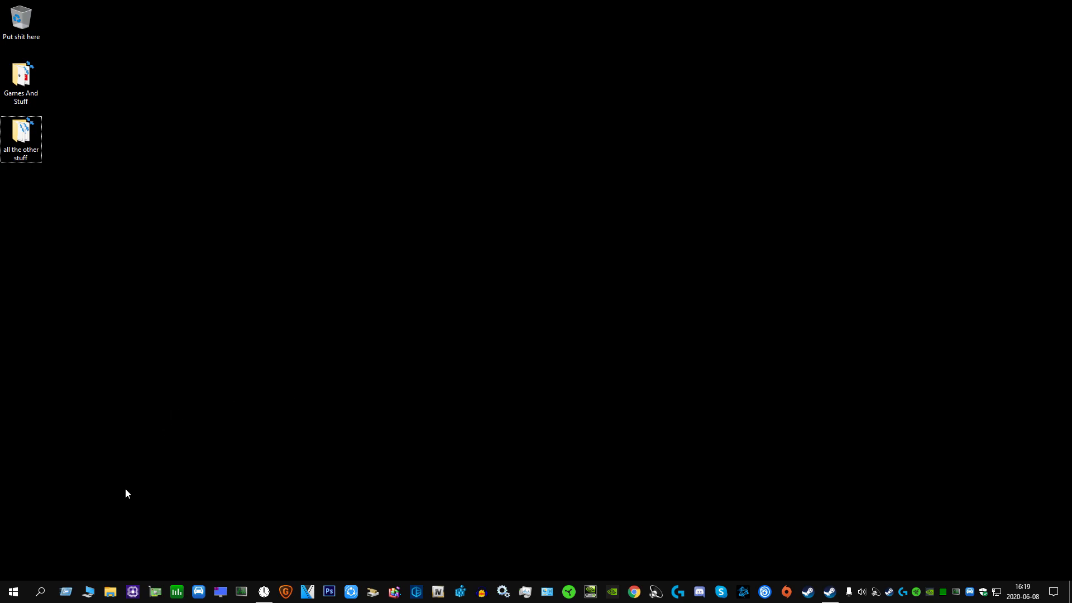
mouse_move(559, 496)
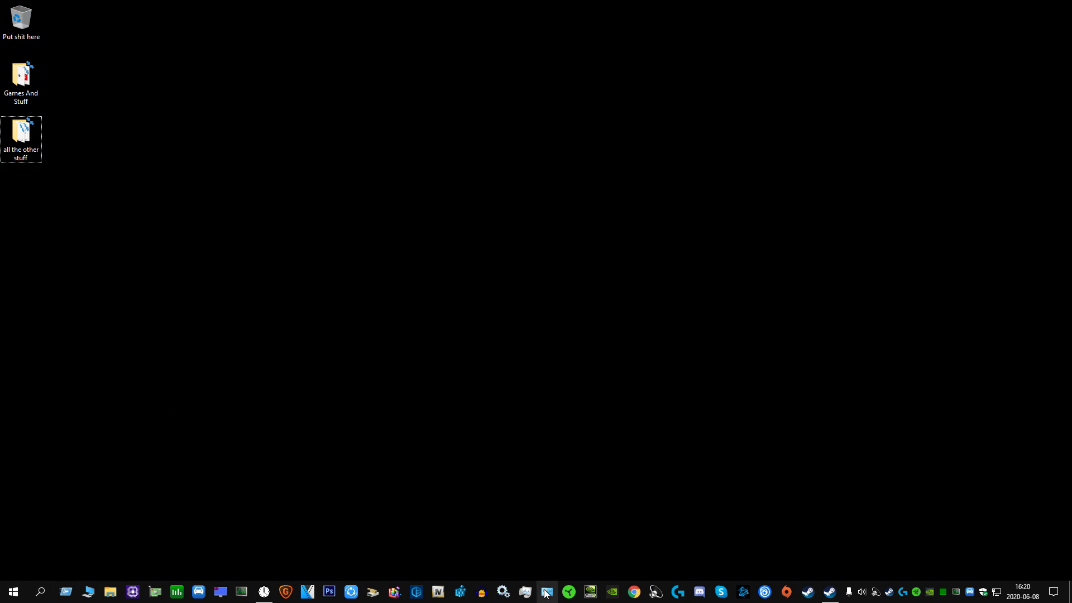
- Open Windows Control Panel and its Hardware and Sound (Maskinvara och ljud) category
left_click(545, 591)
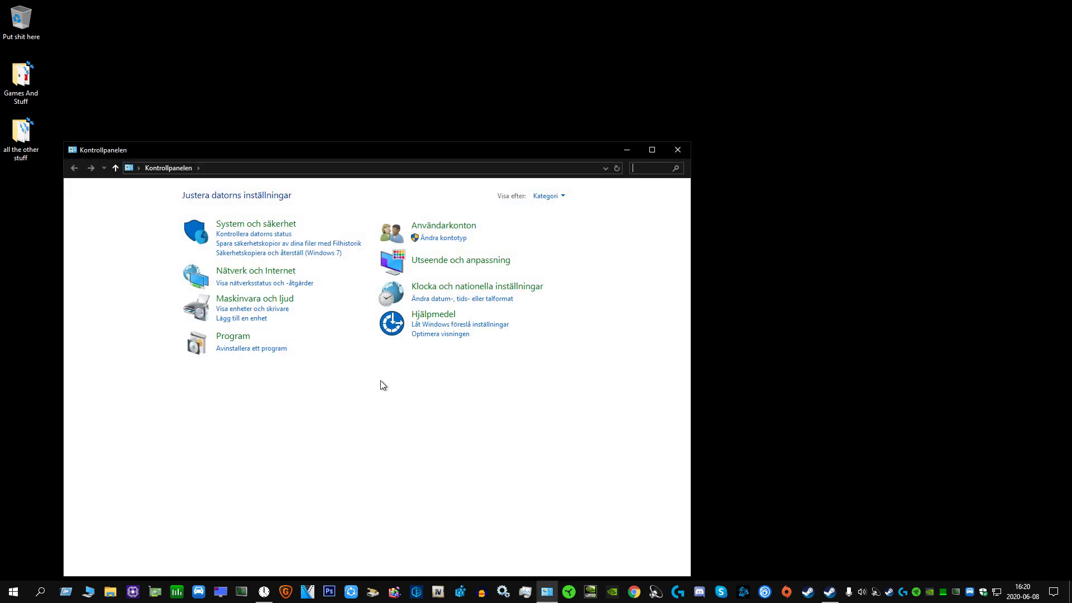
mouse_move(255, 298)
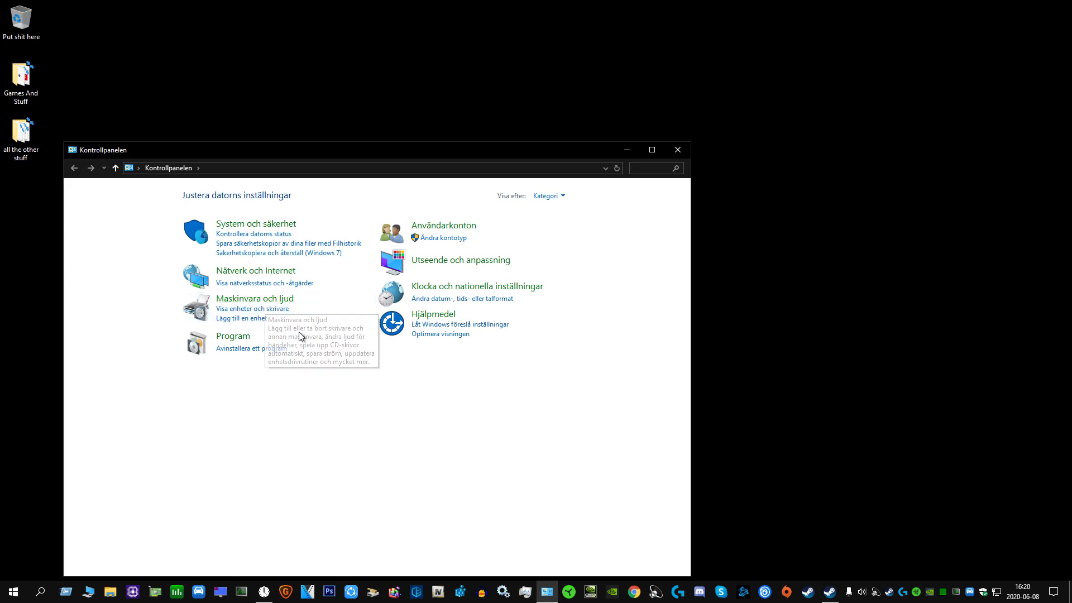
left_click(254, 298)
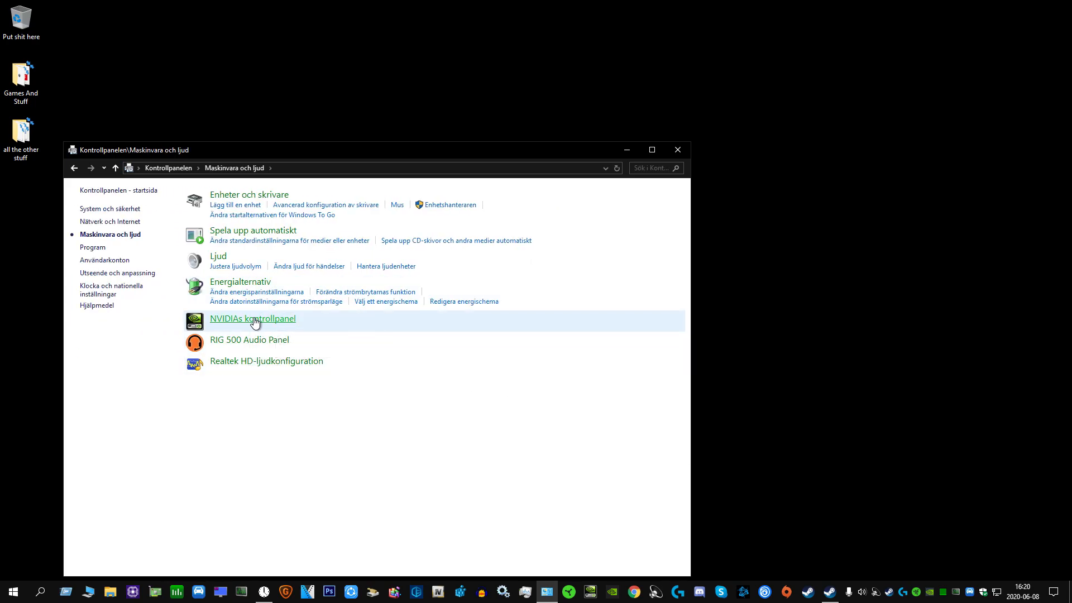
mouse_move(704, 216)
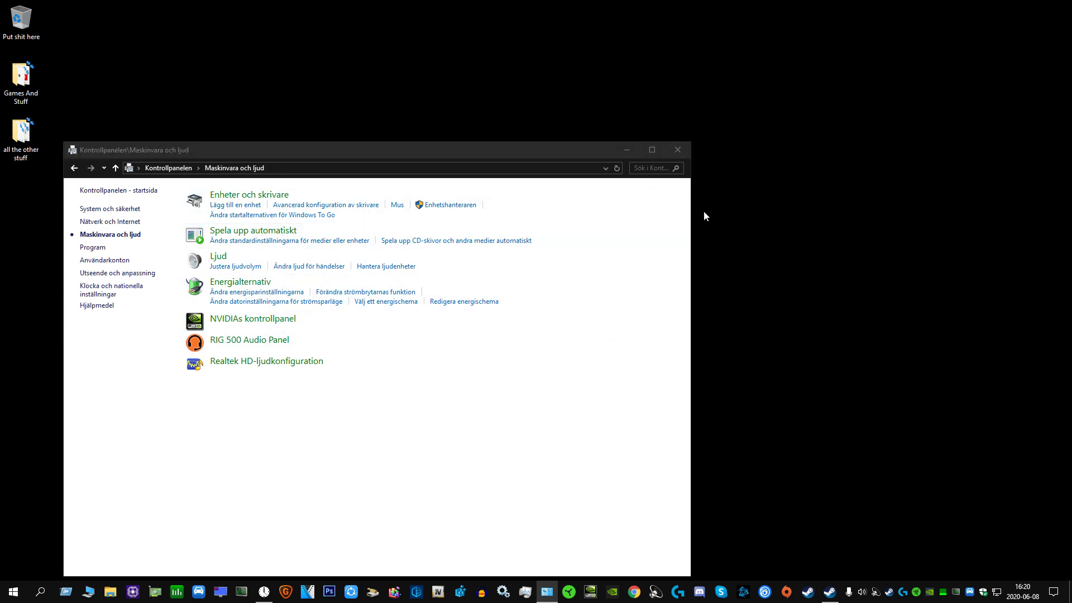
- Launch NVIDIA Control Panel and open Manage 3D Settings with its Global Settings list
left_click(252, 319)
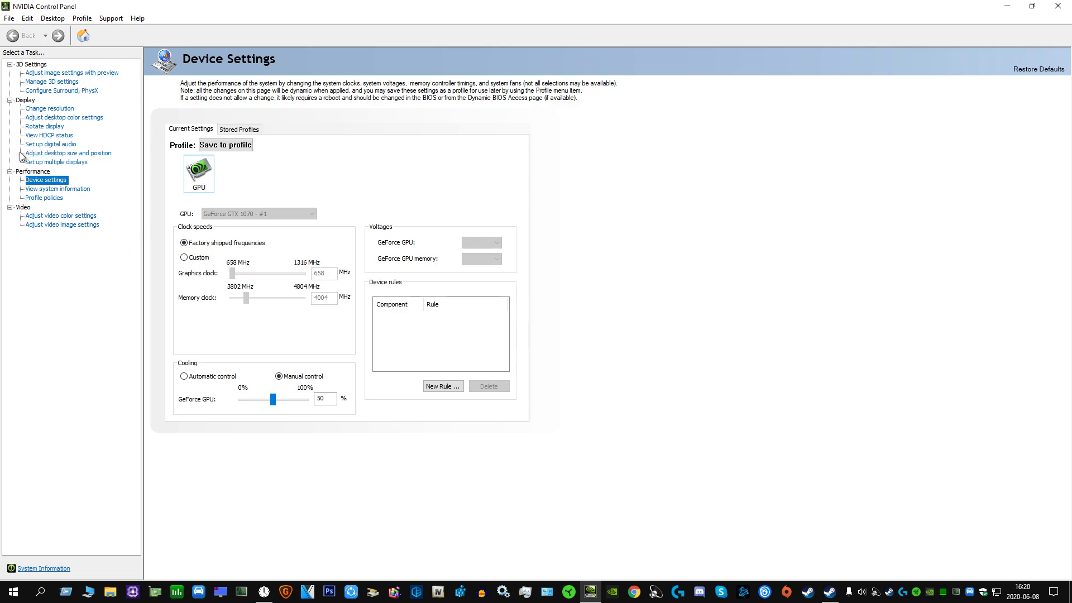
mouse_move(51, 84)
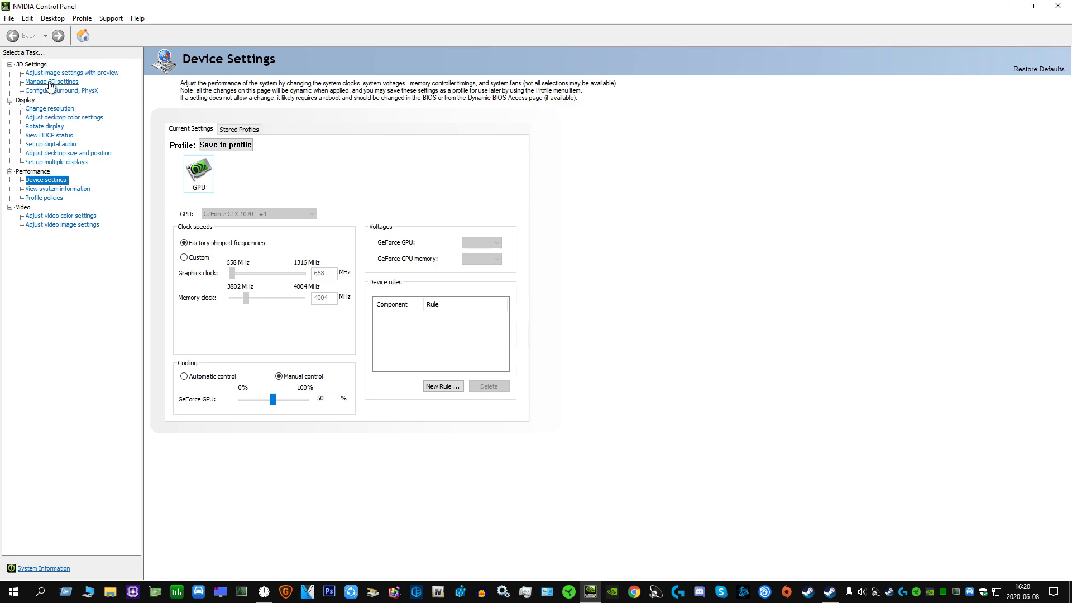
left_click(52, 81)
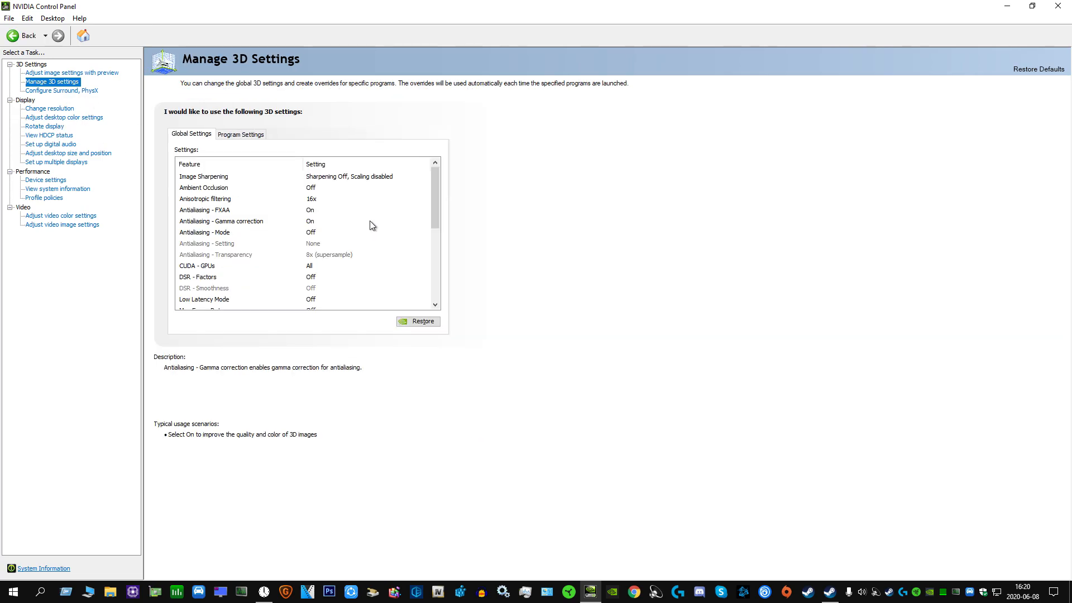
scroll("down", 3)
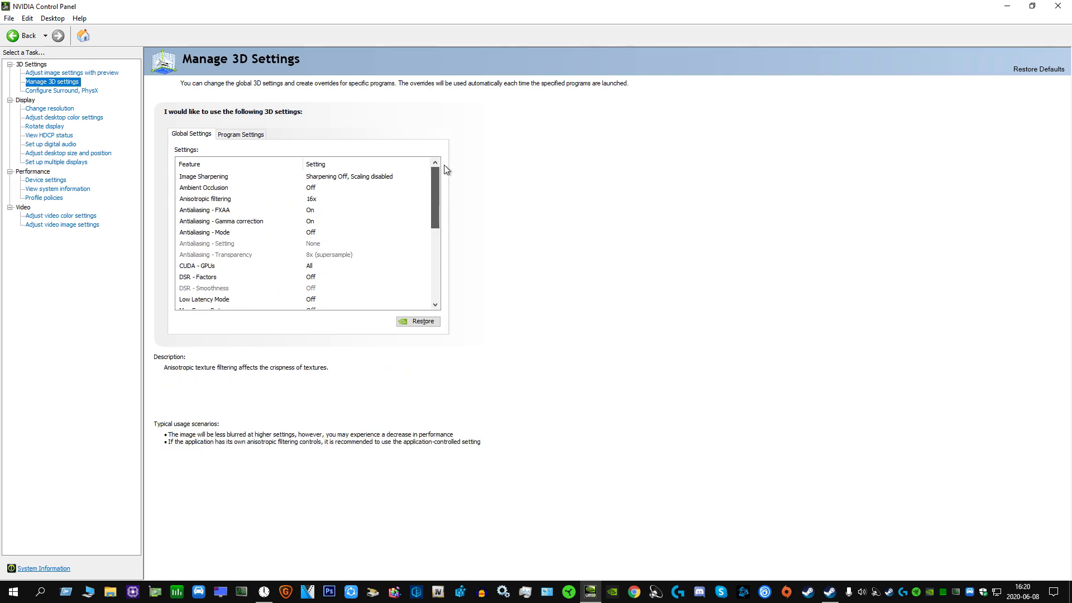
left_click(203, 176)
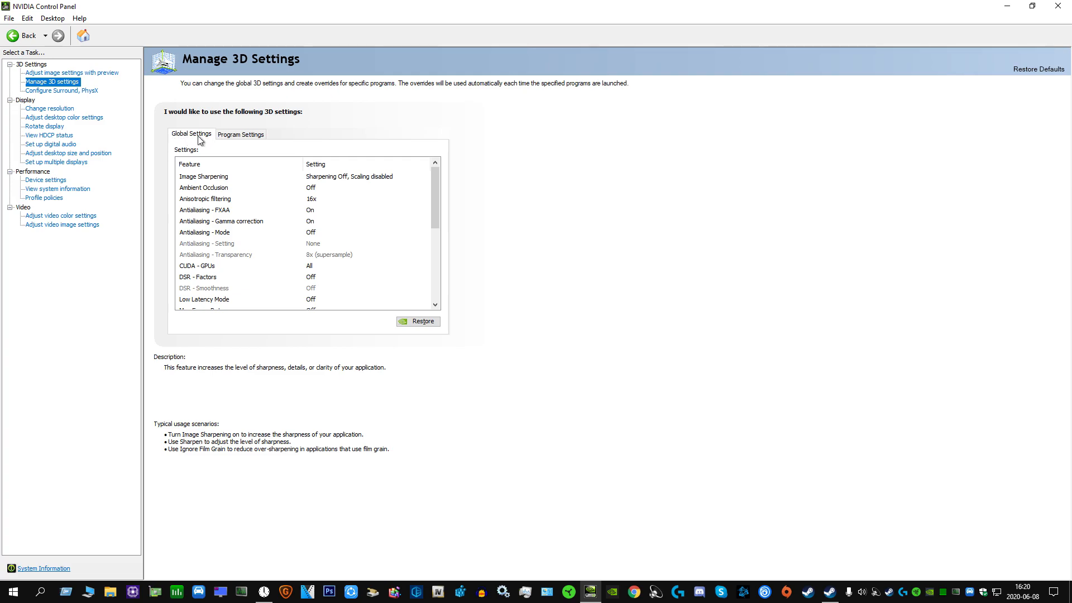
- Switch to the Program Settings tab and pick Generation Zero (generationzero_f.exe) from the program list
left_click(240, 134)
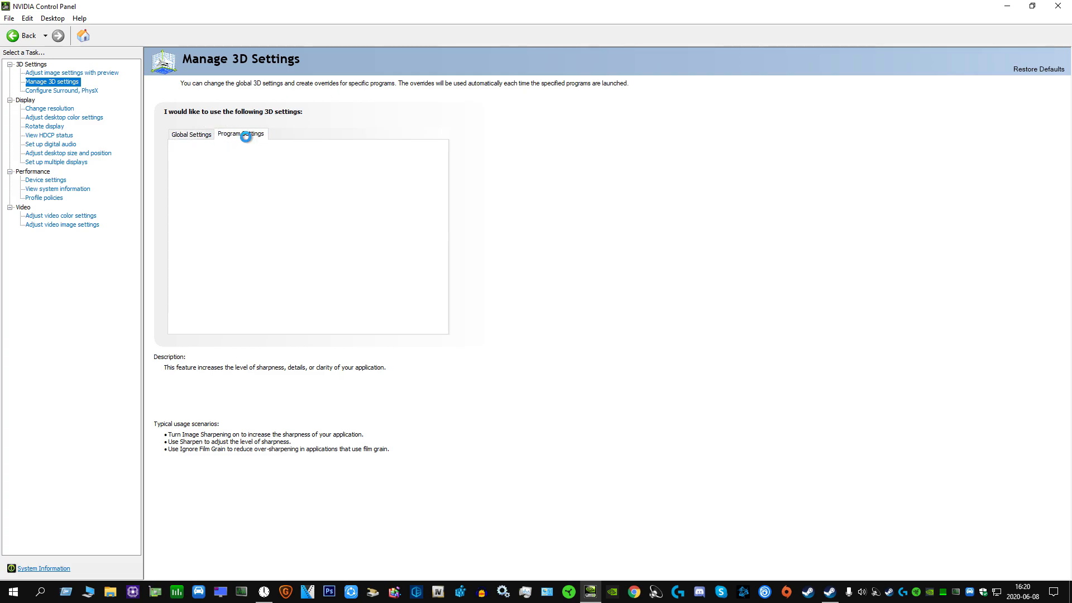
left_click(240, 133)
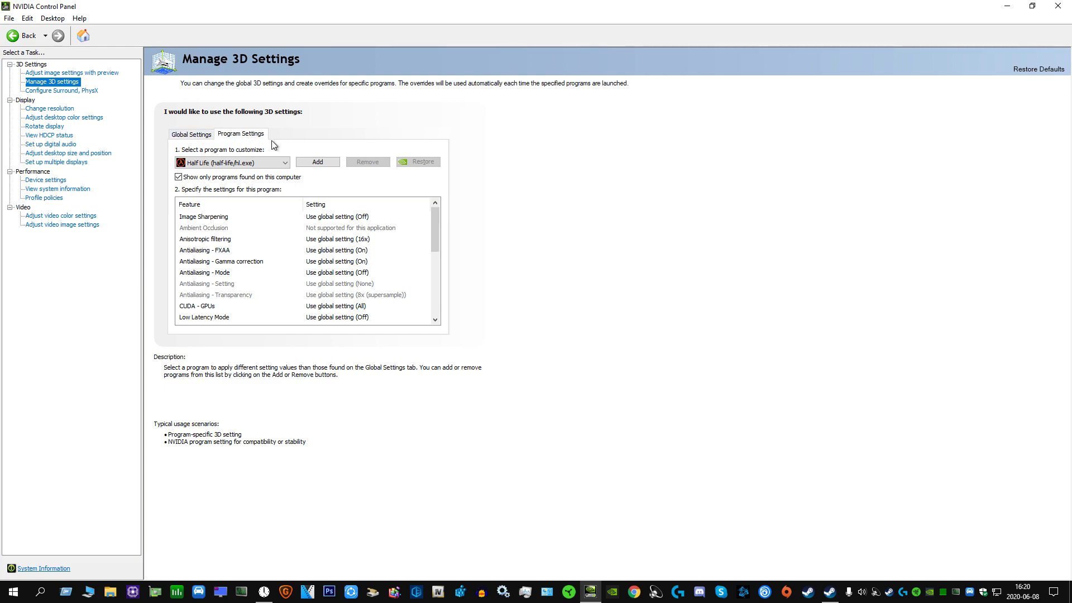
left_click(283, 163)
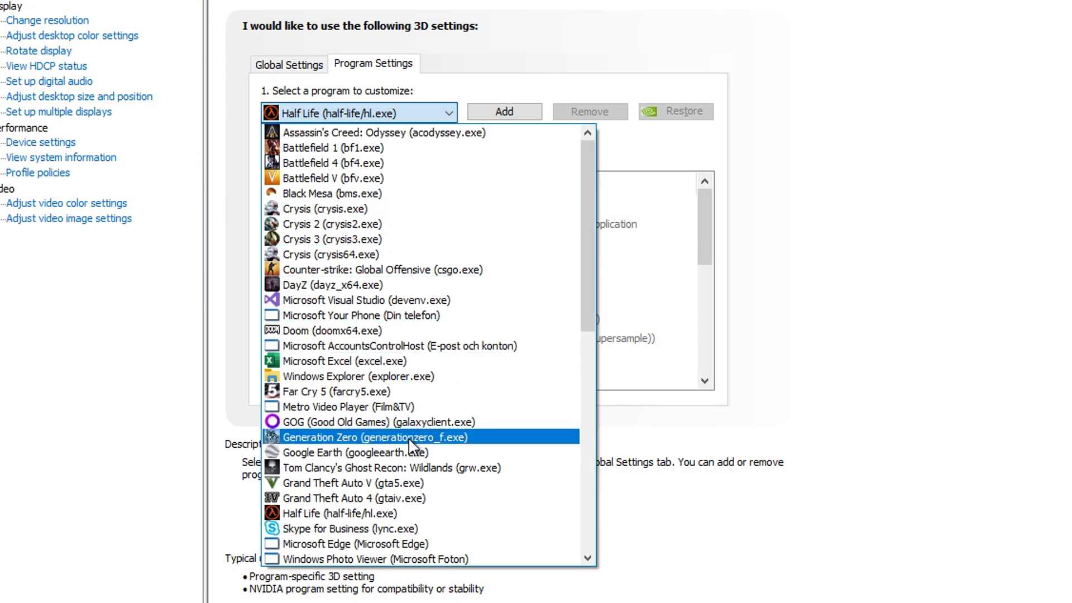
left_click(369, 436)
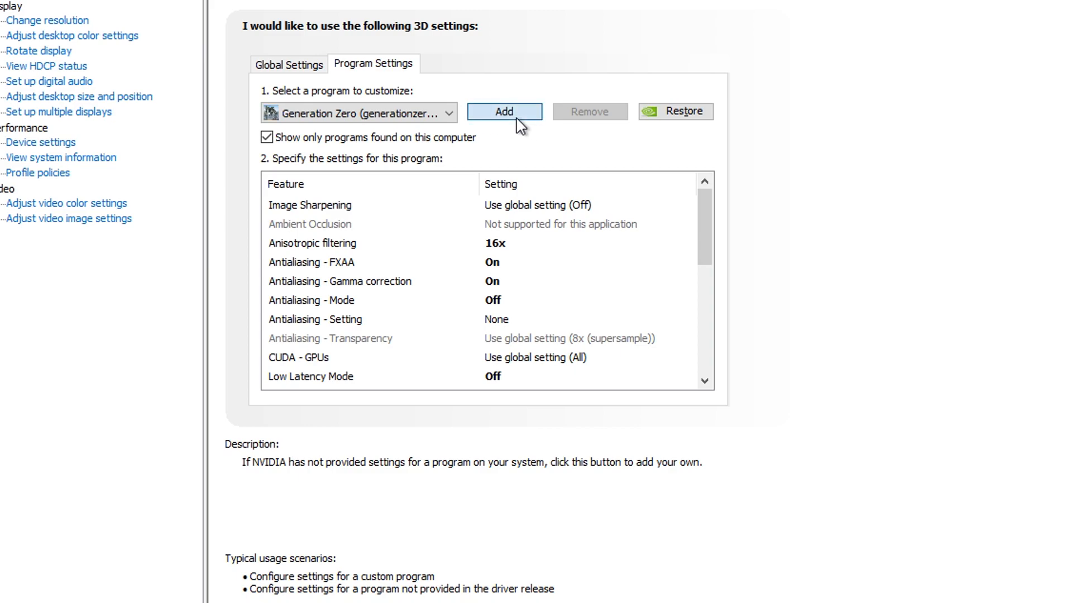
mouse_move(831, 200)
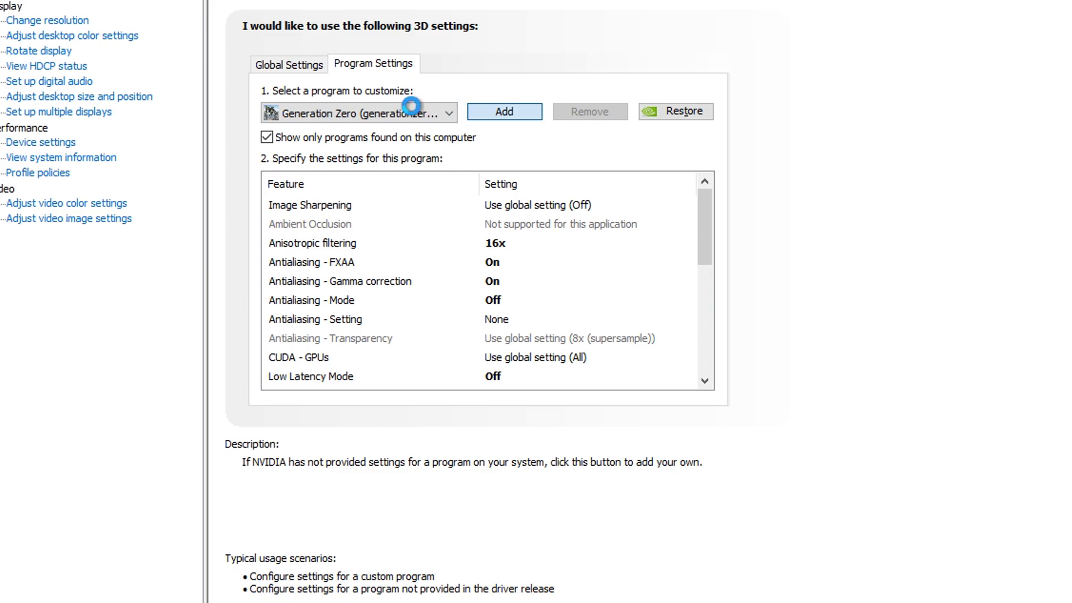
- Add a program profile by browsing Generation Zero's installed game files
left_click(503, 111)
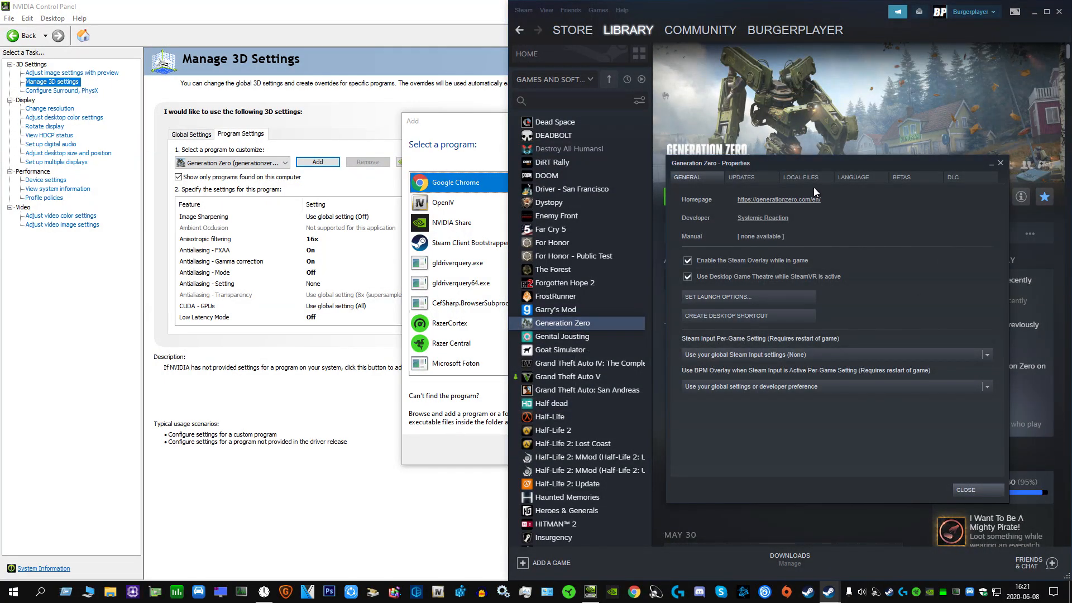
left_click(801, 177)
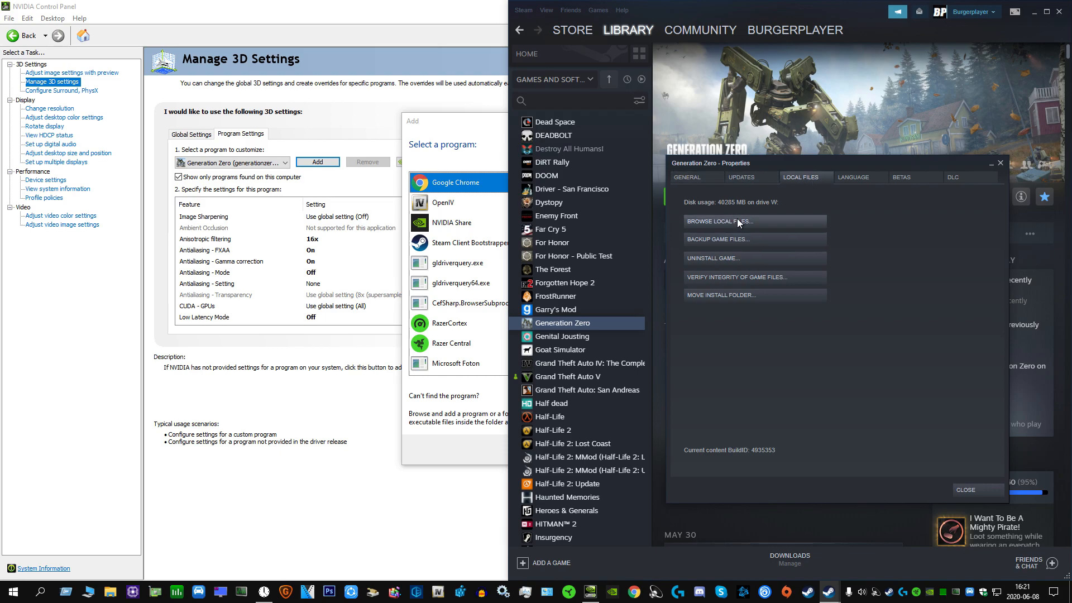
left_click(718, 221)
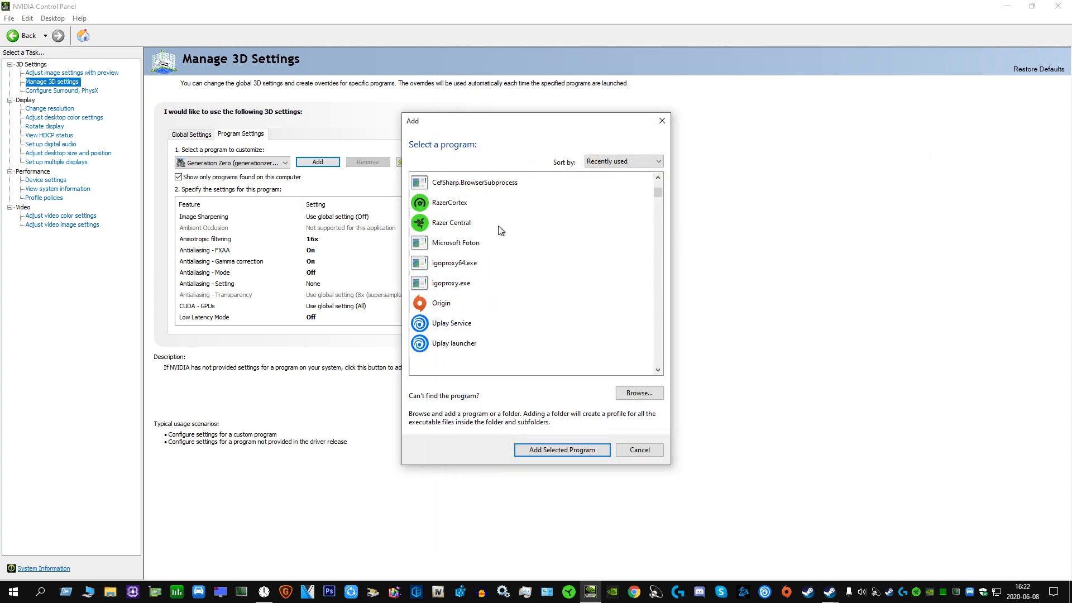
scroll("down", 3)
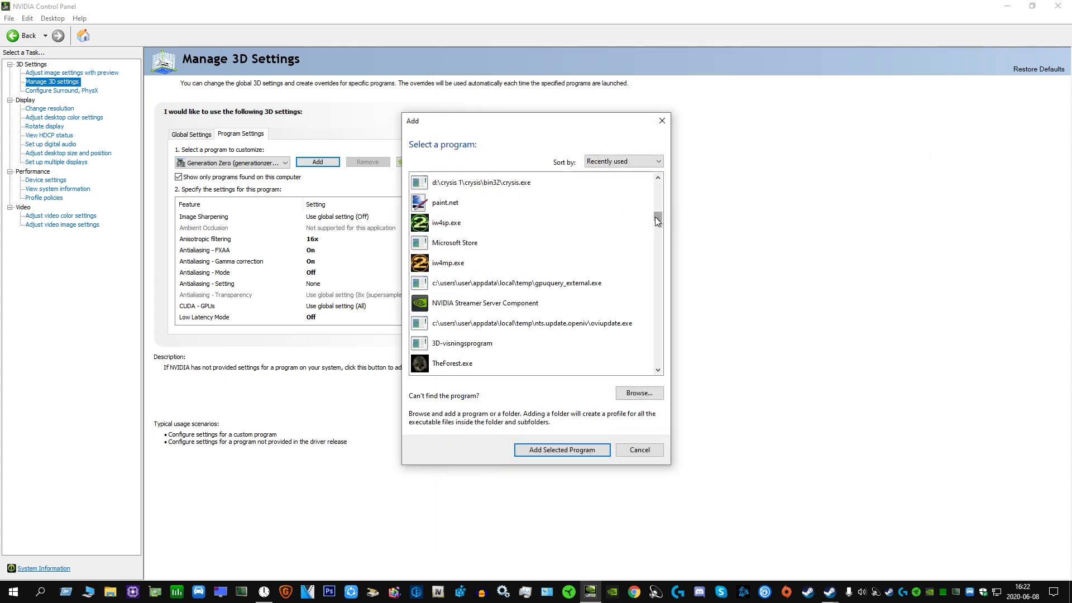
scroll("down", 3)
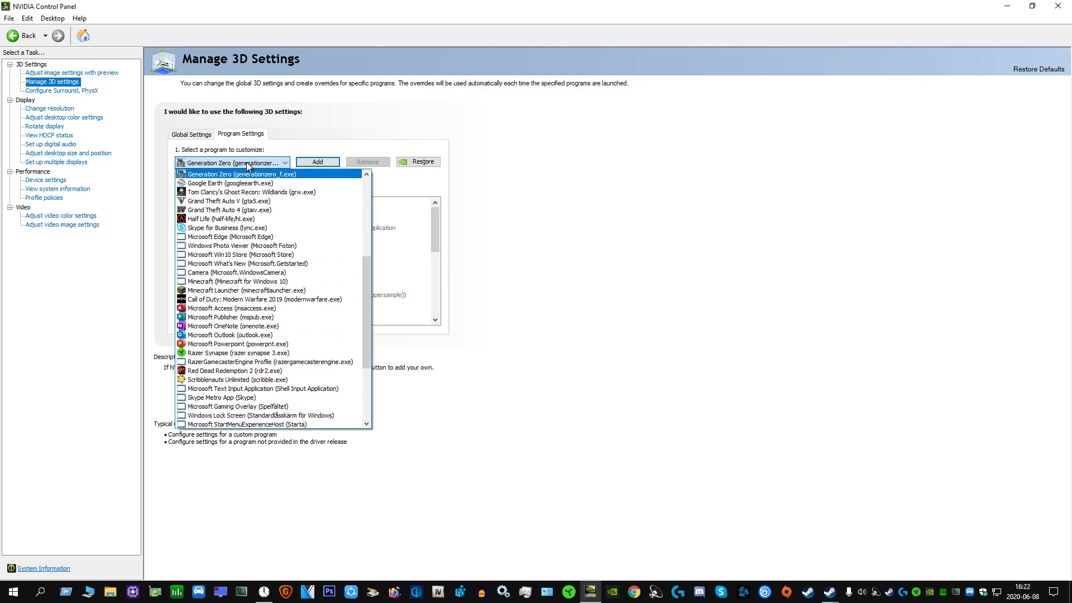
left_click(241, 174)
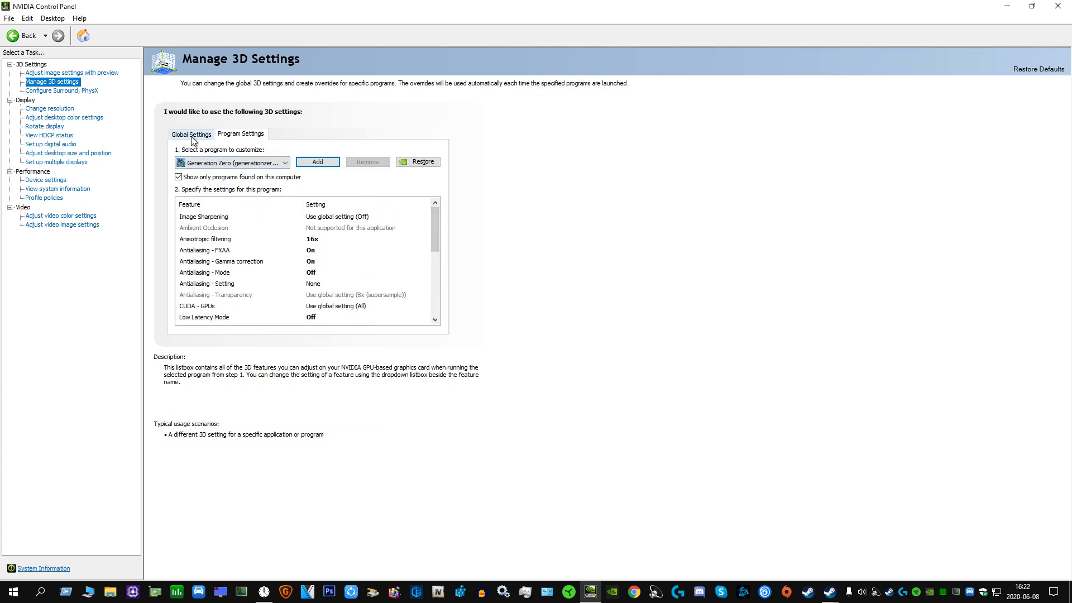
left_click(205, 238)
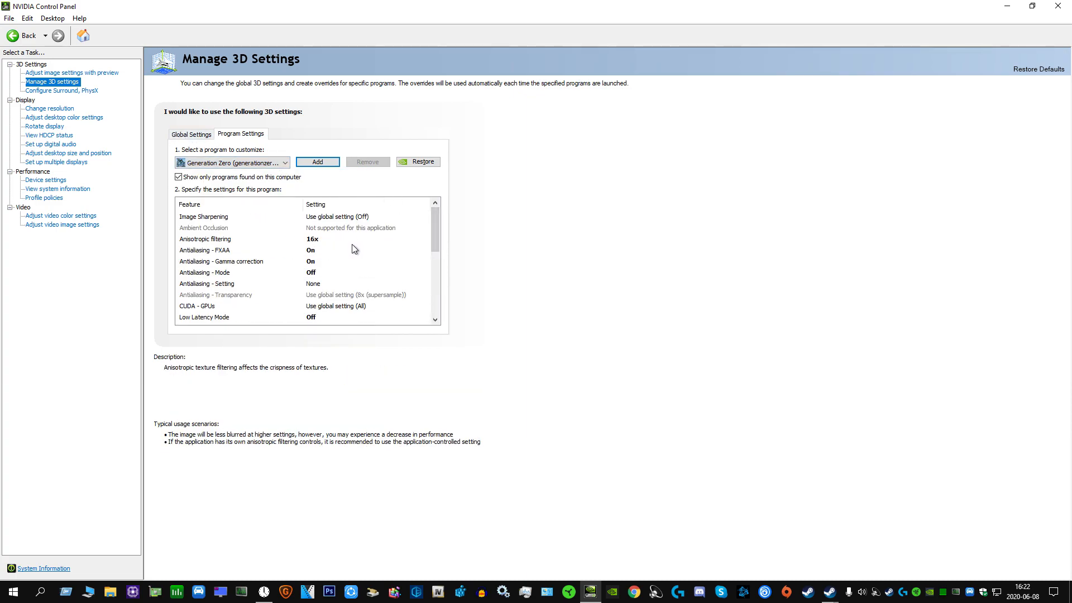
left_click(204, 228)
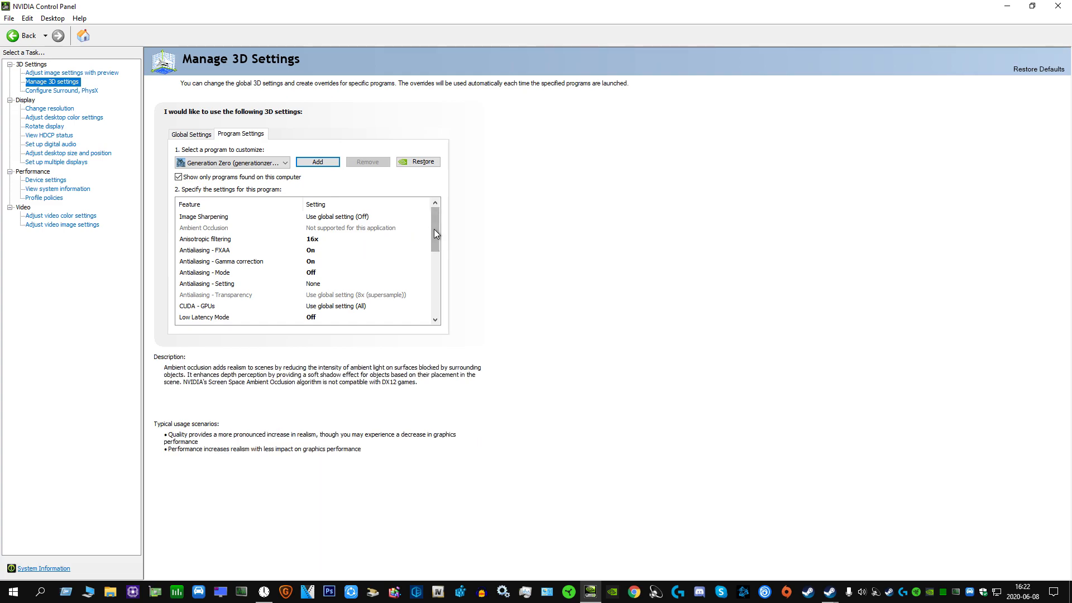
scroll("down", 3)
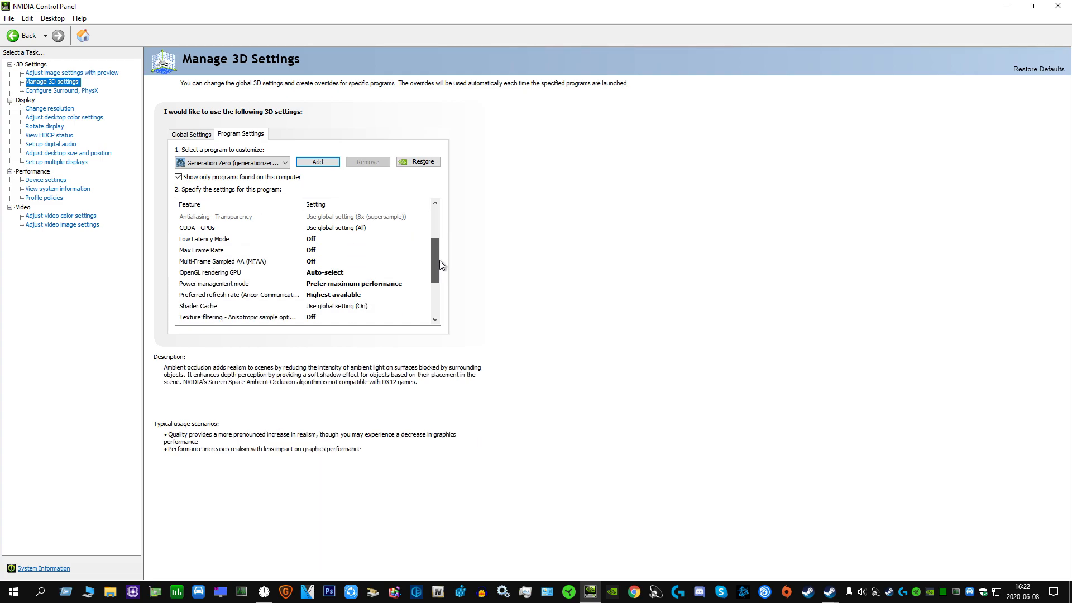
scroll("down", 3)
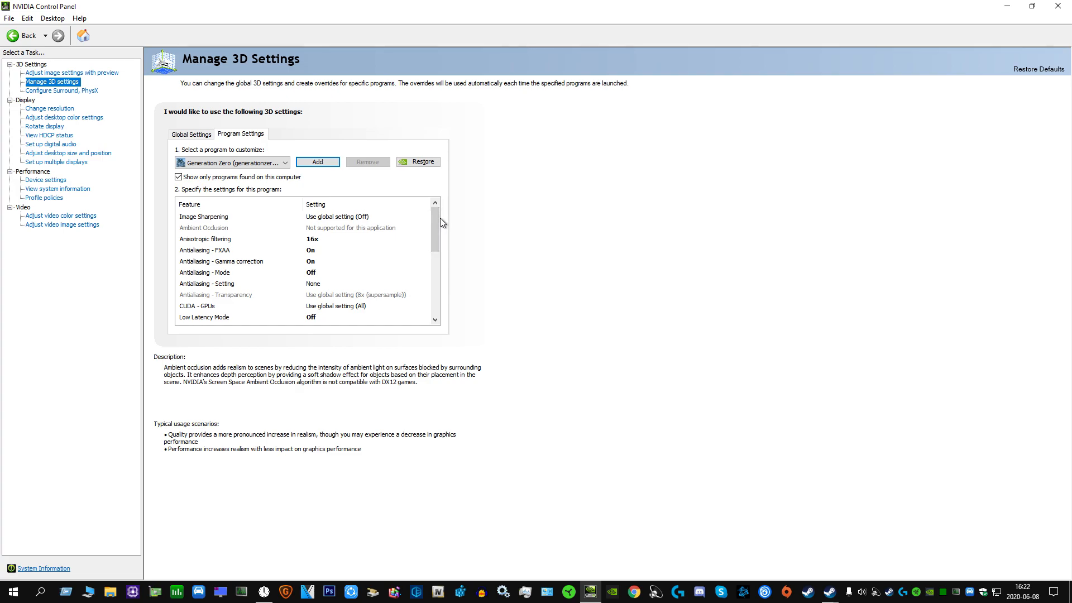
scroll("down", 3)
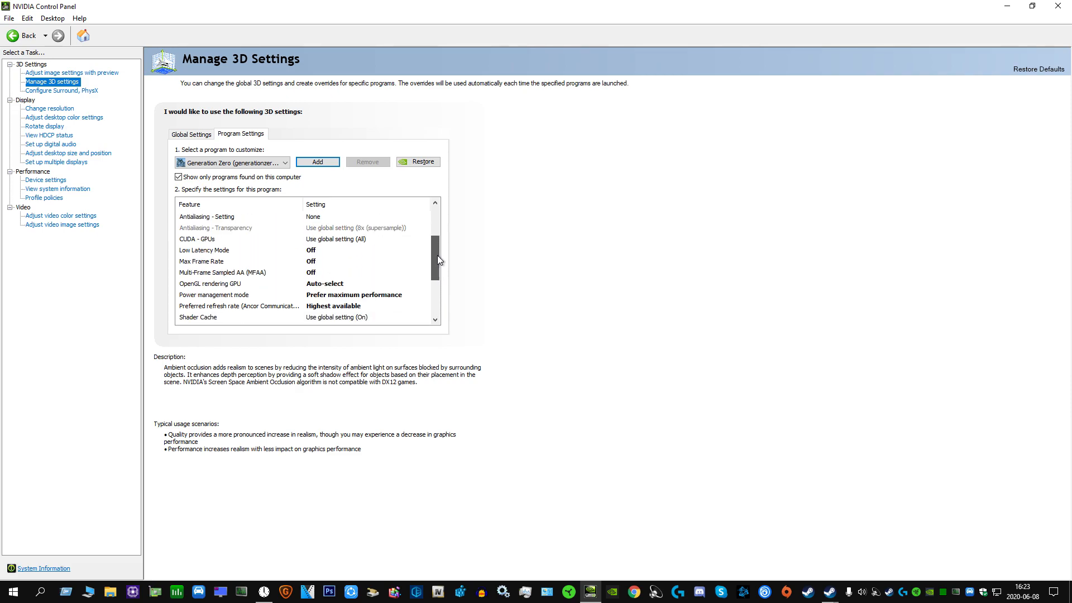
scroll("down", 3)
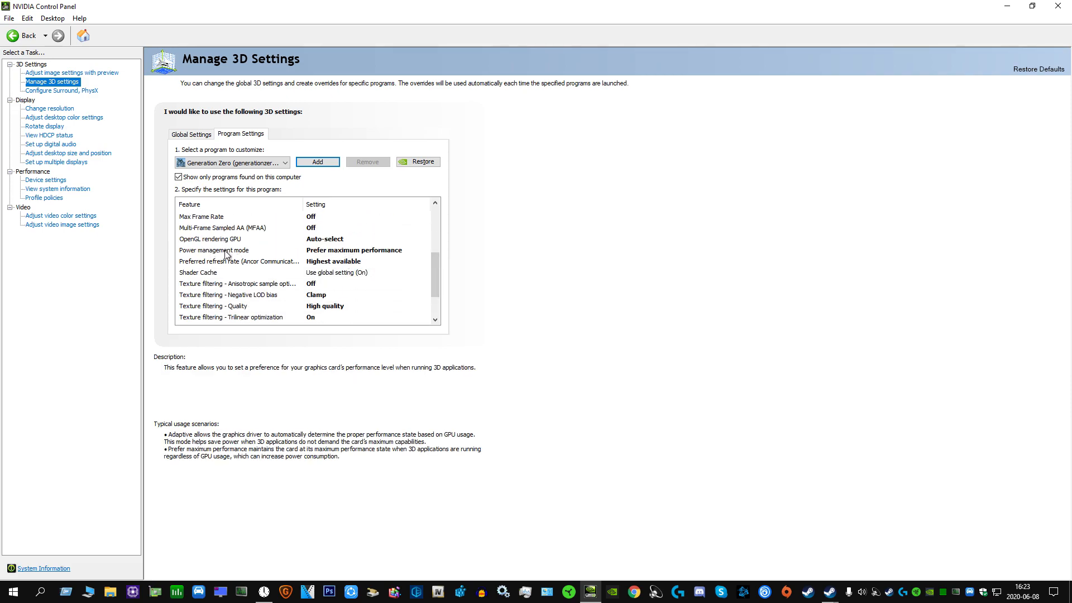
left_click(365, 250)
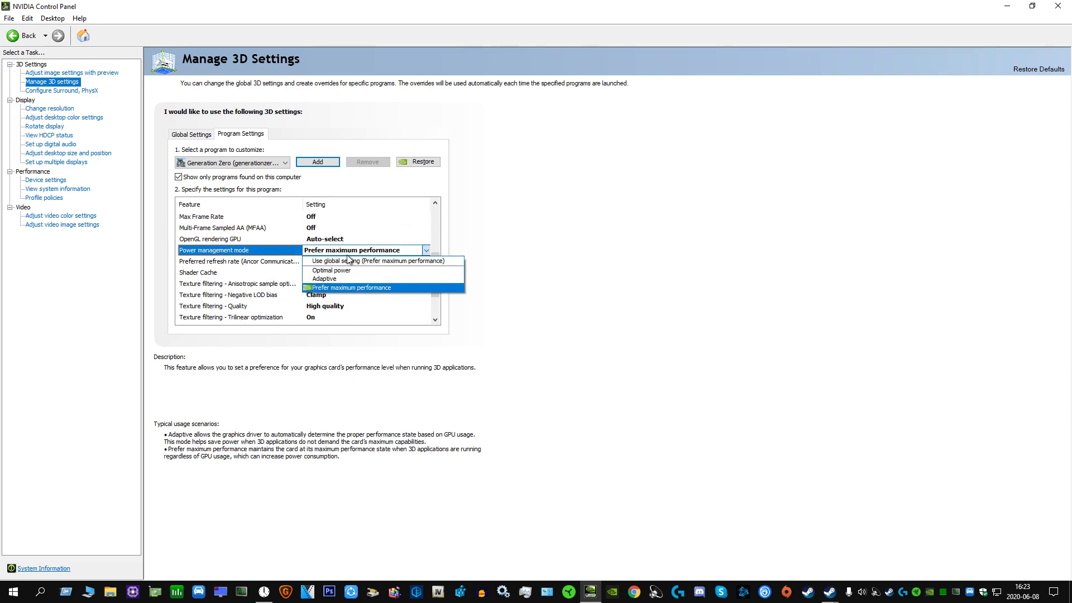
left_click(352, 287)
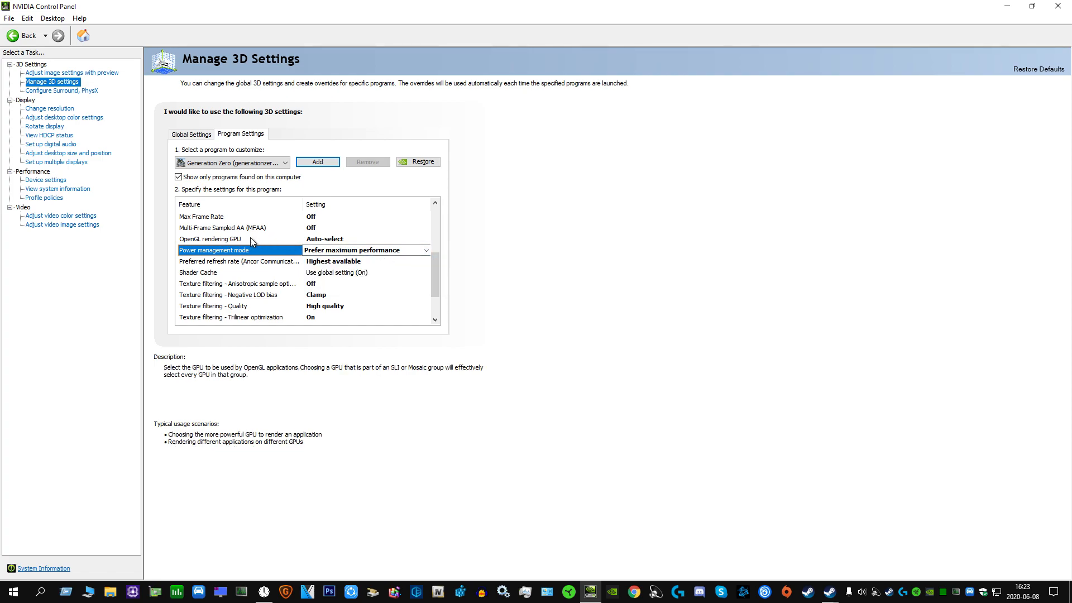
left_click(240, 238)
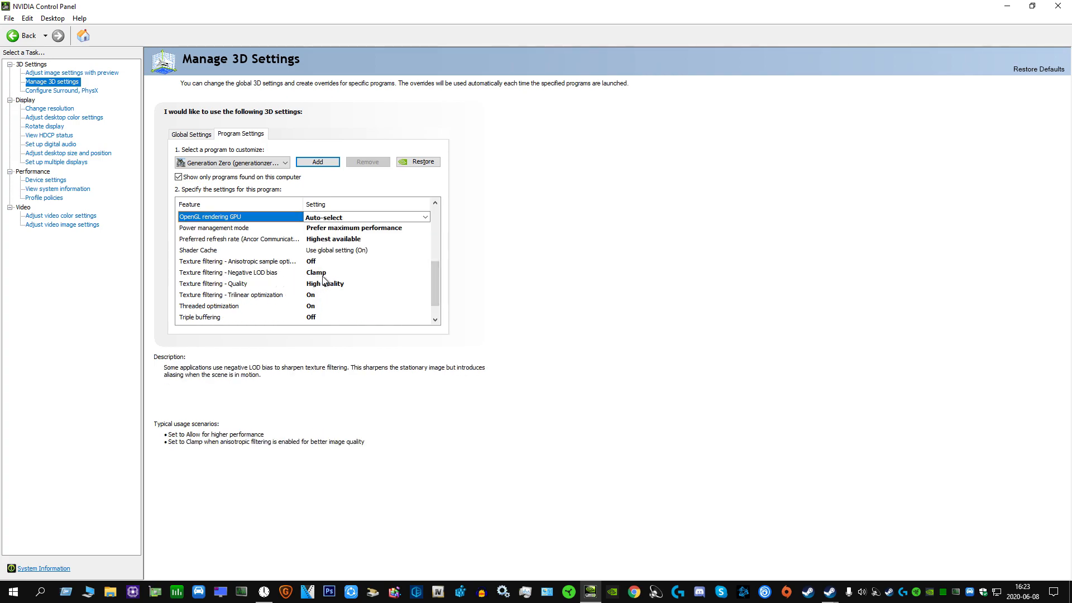
left_click(233, 272)
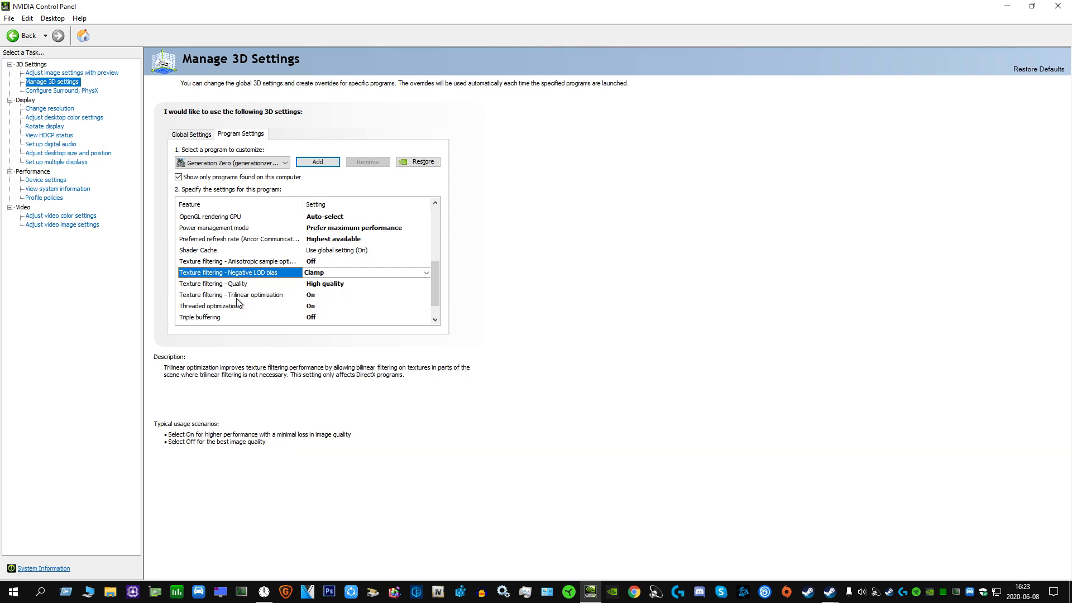
left_click(232, 294)
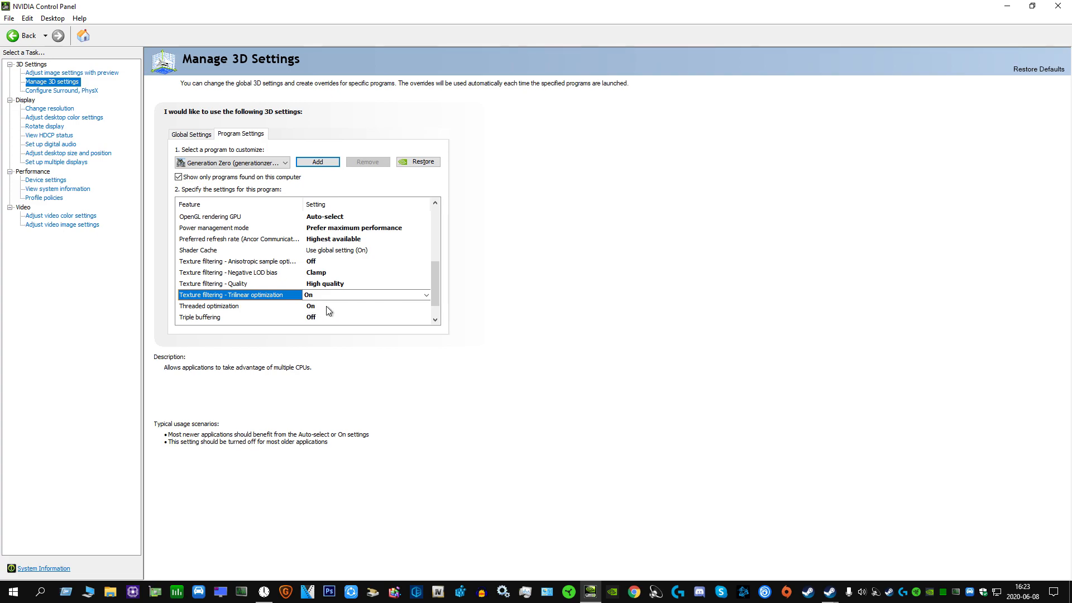
scroll("down", 3)
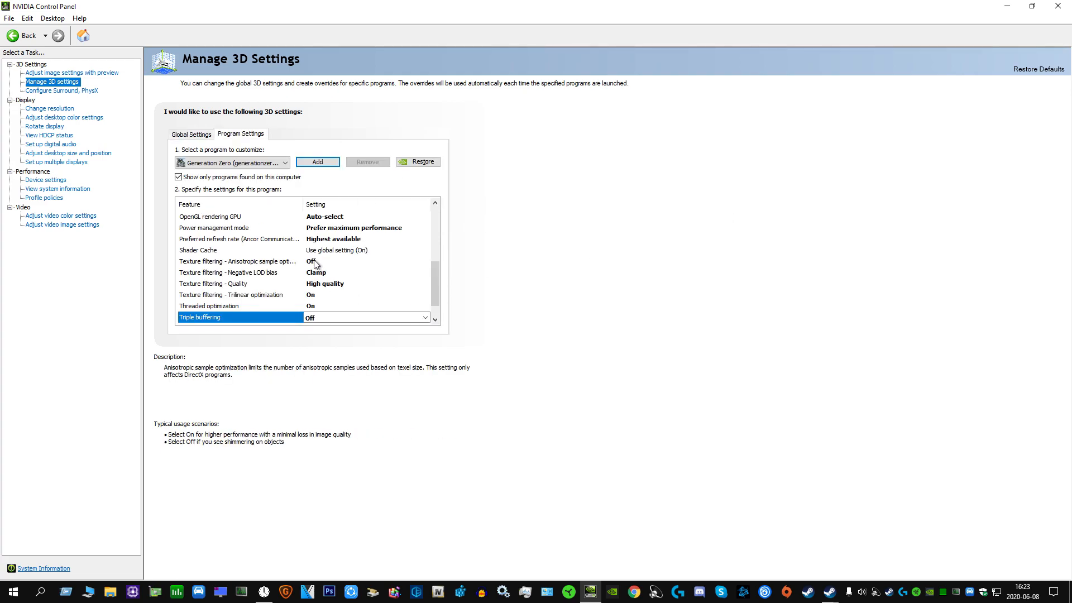
mouse_move(754, 328)
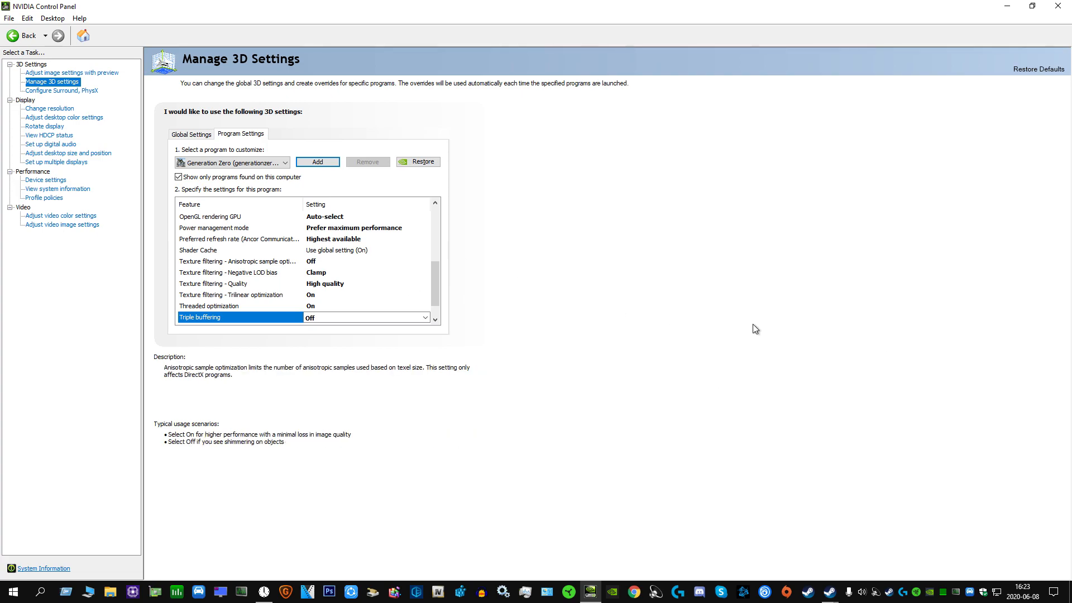
mouse_move(1051, 560)
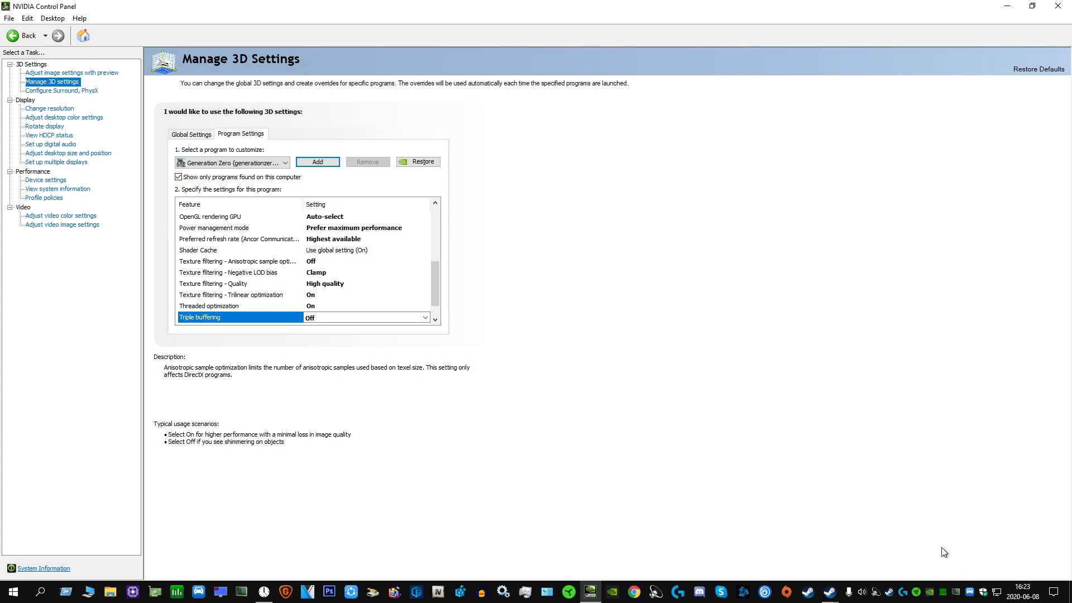
mouse_move(554, 384)
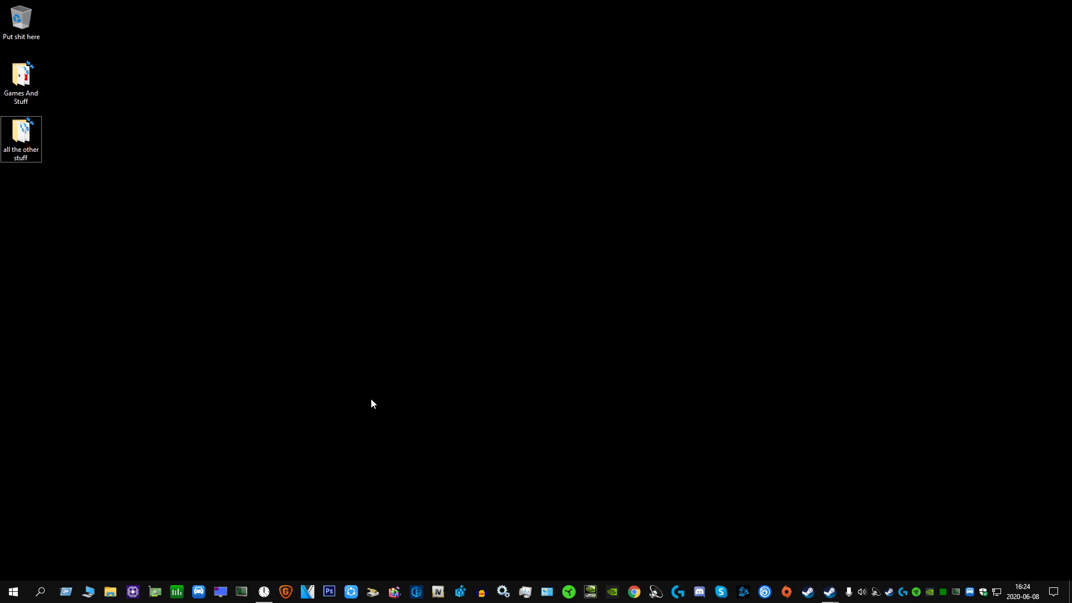
mouse_move(373, 400)
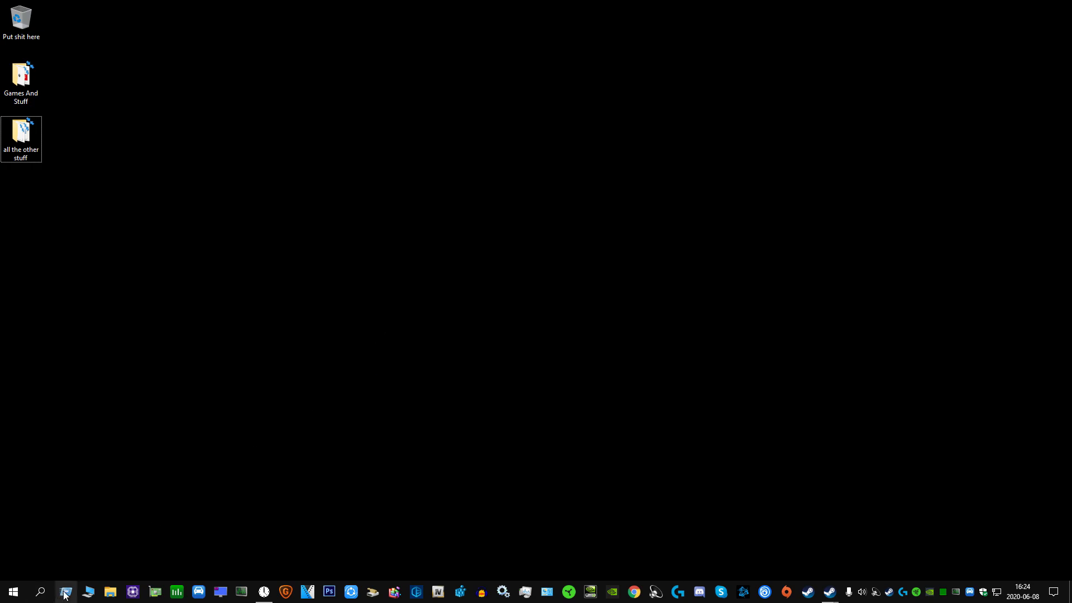
- Open the Windows Start menu from the taskbar
left_click(12, 591)
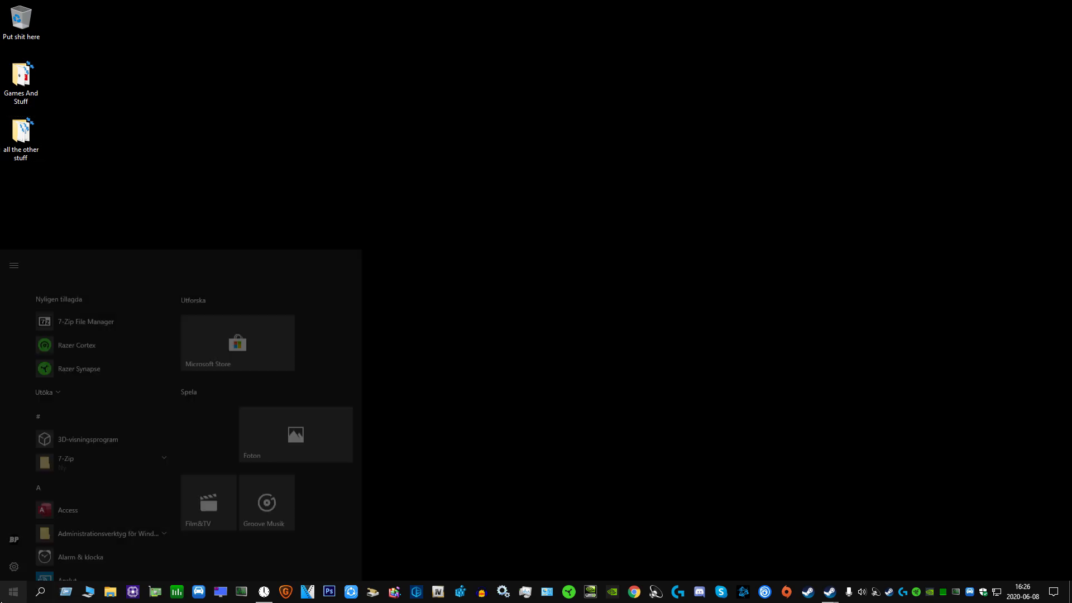